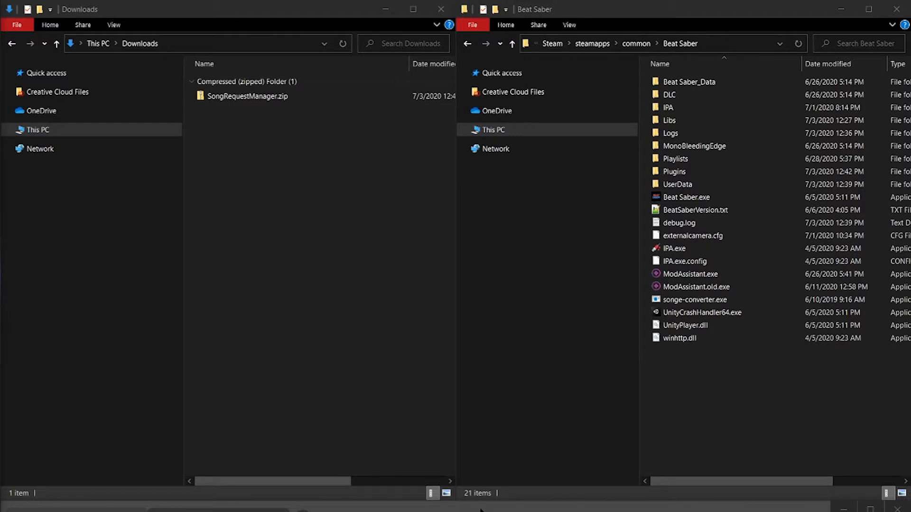
# Extract SongRequestManager.zip with 7-Zip and move SongRequestManager.dll into Beat Saber's Plugins folder
pyautogui.rightClick(246, 96)
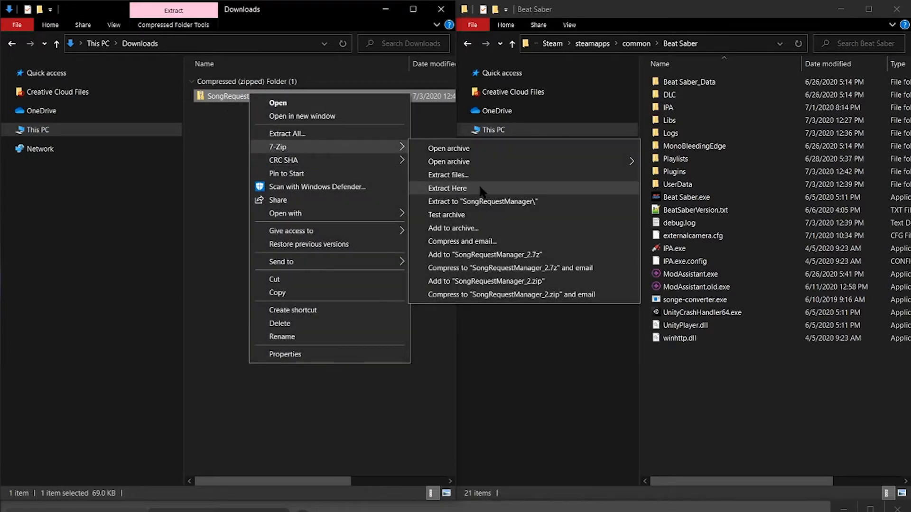
pyautogui.click(447, 188)
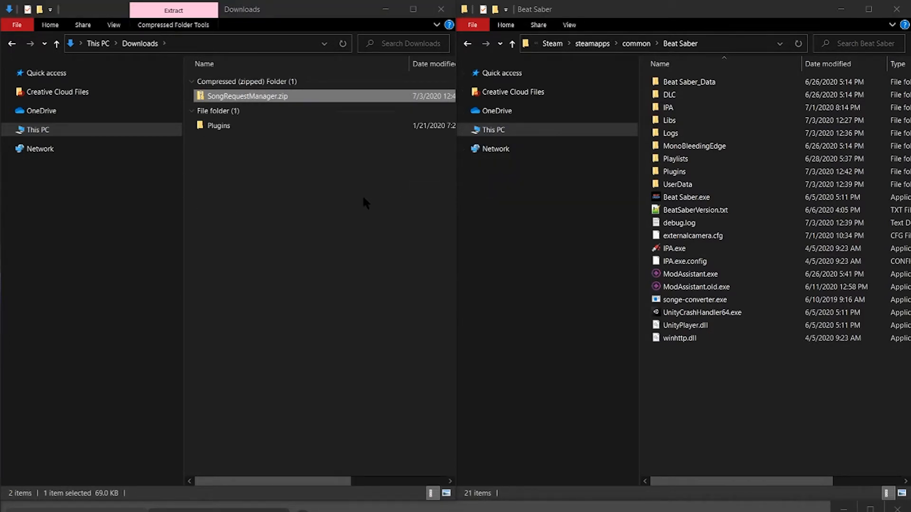
pyautogui.doubleClick(219, 125)
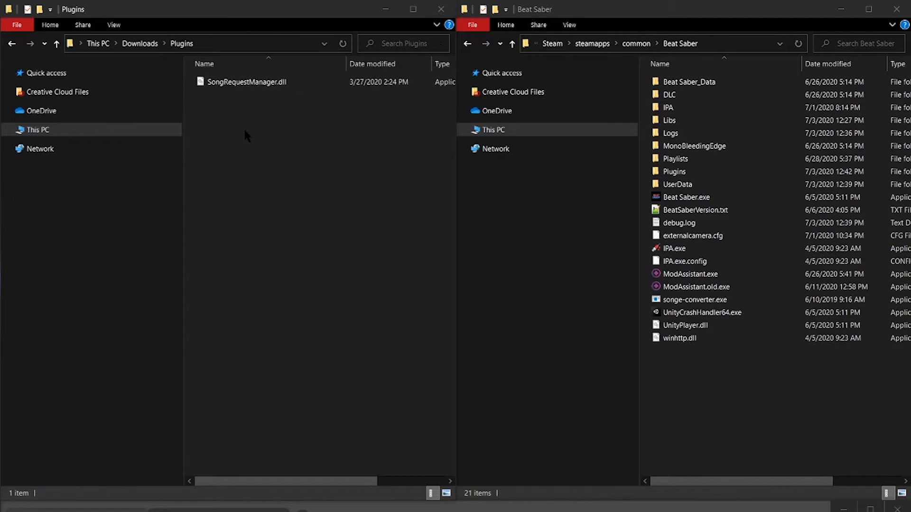
pyautogui.click(247, 81)
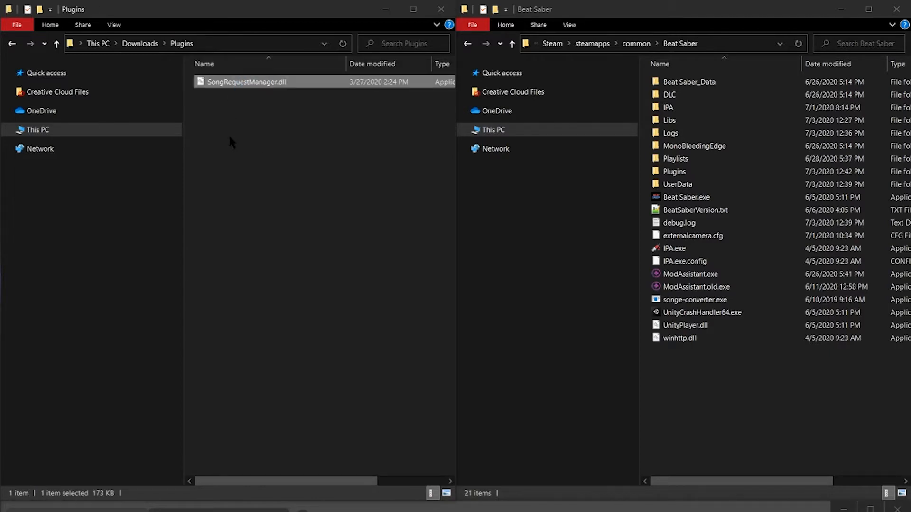
pyautogui.moveTo(238, 137)
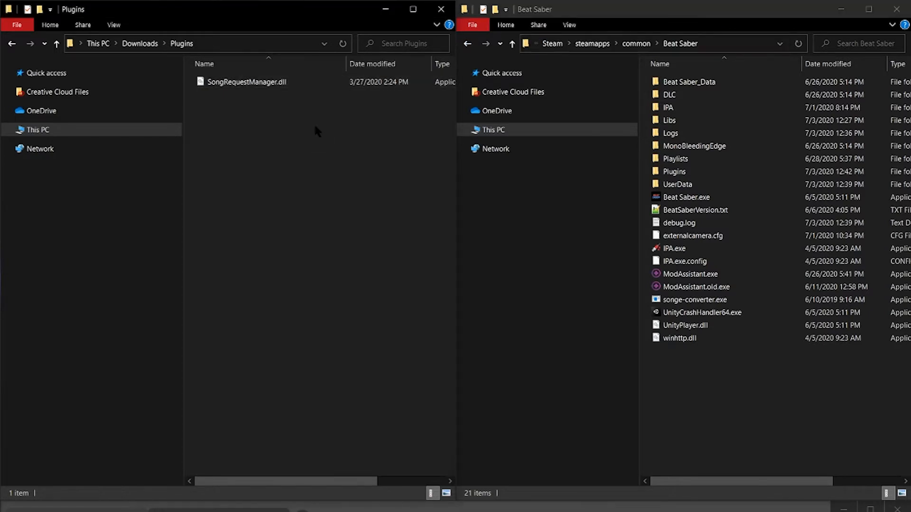
pyautogui.click(245, 81)
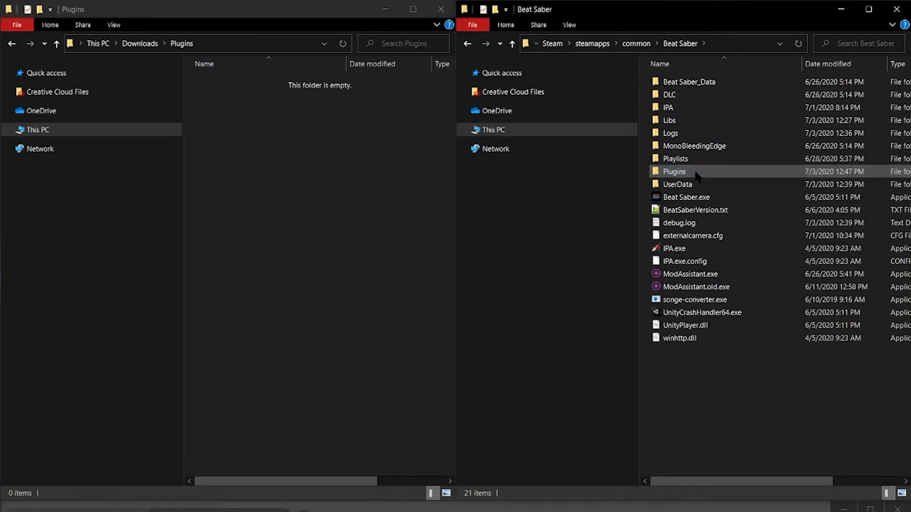
# Download ModAssistant.exe from the v1.1.13 release assets on the ModAssistant GitHub page
pyautogui.click(674, 172)
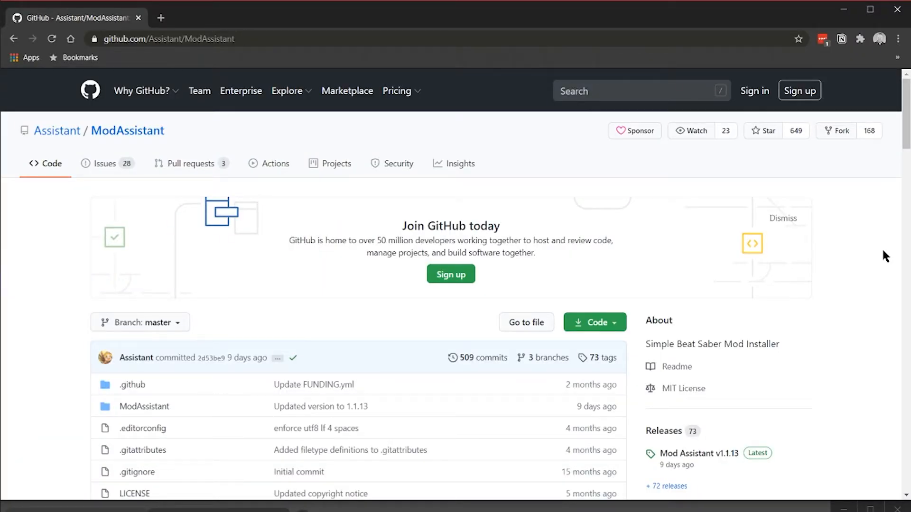
pyautogui.scroll(-3)
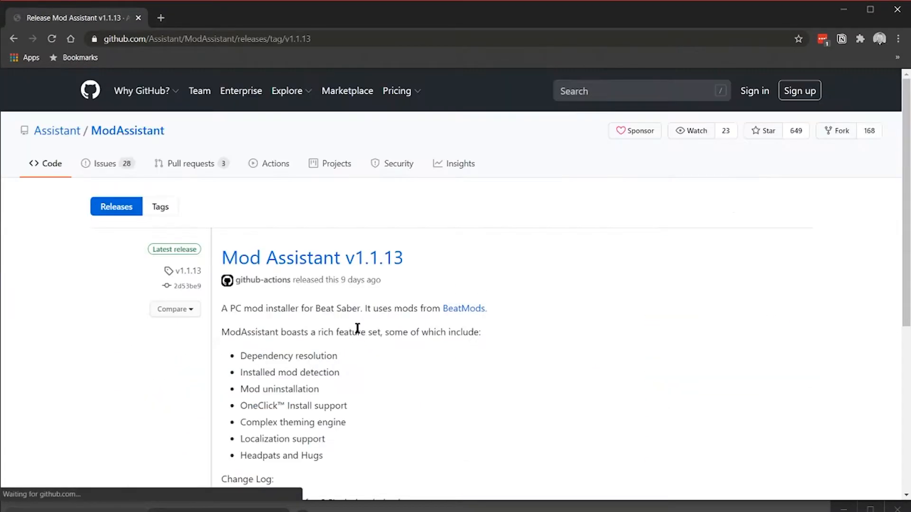
pyautogui.scroll(-3)
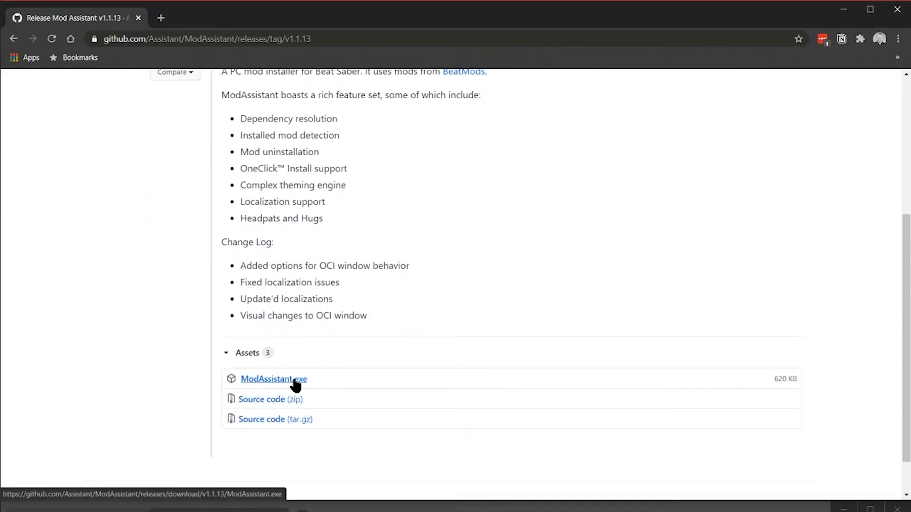
pyautogui.click(273, 379)
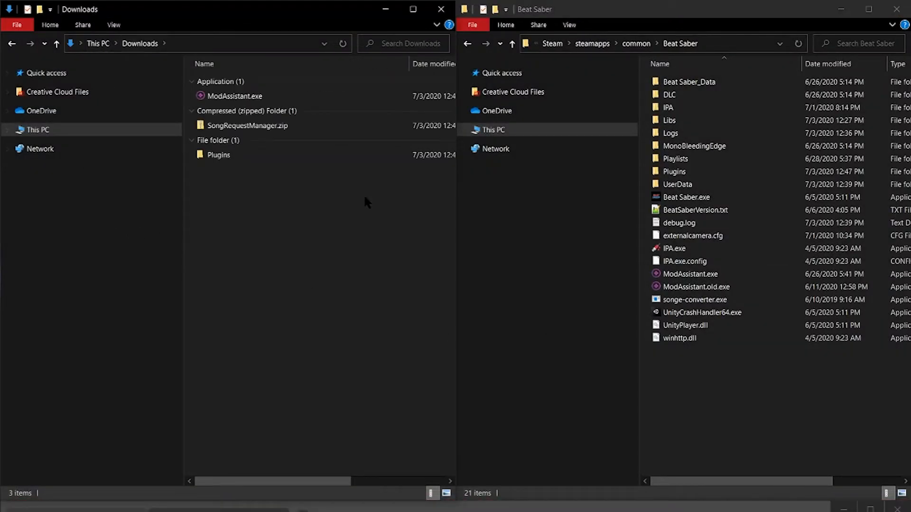
# Run ModAssistant.exe from the Beat Saber game folder
pyautogui.click(689, 274)
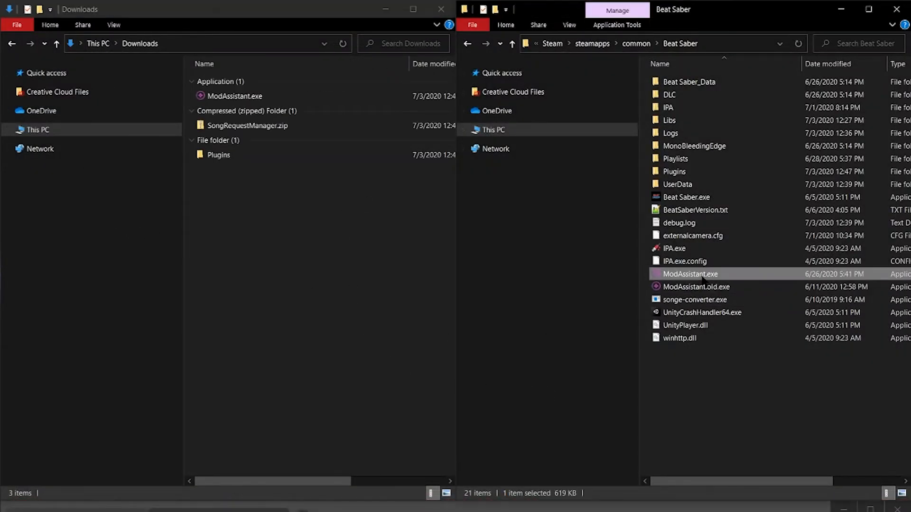
pyautogui.click(234, 95)
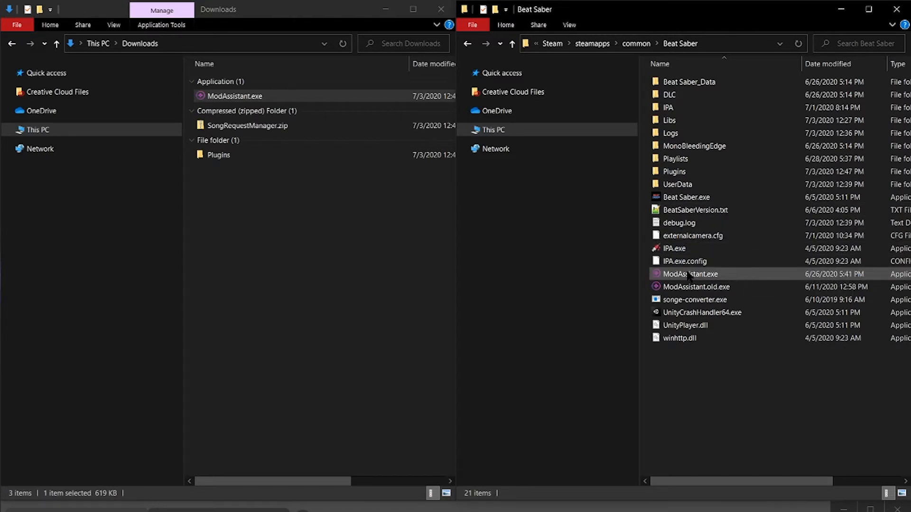
pyautogui.click(690, 274)
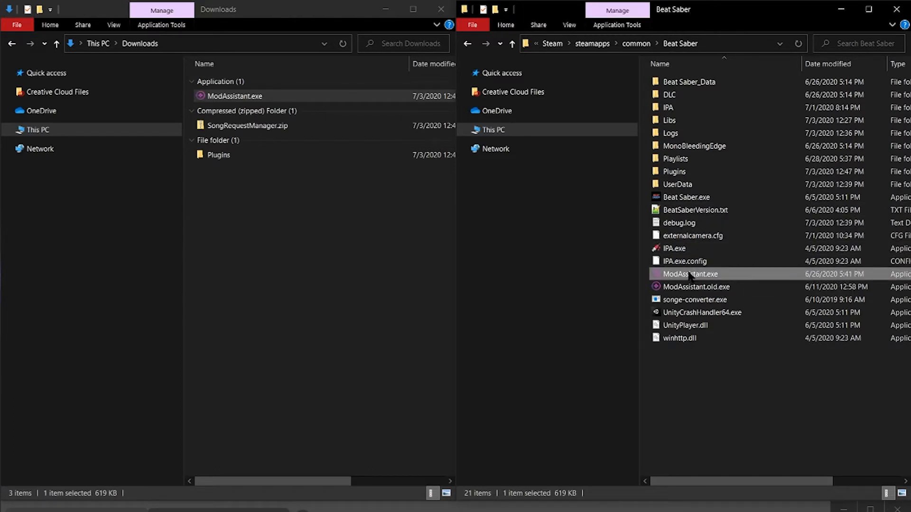
pyautogui.doubleClick(689, 274)
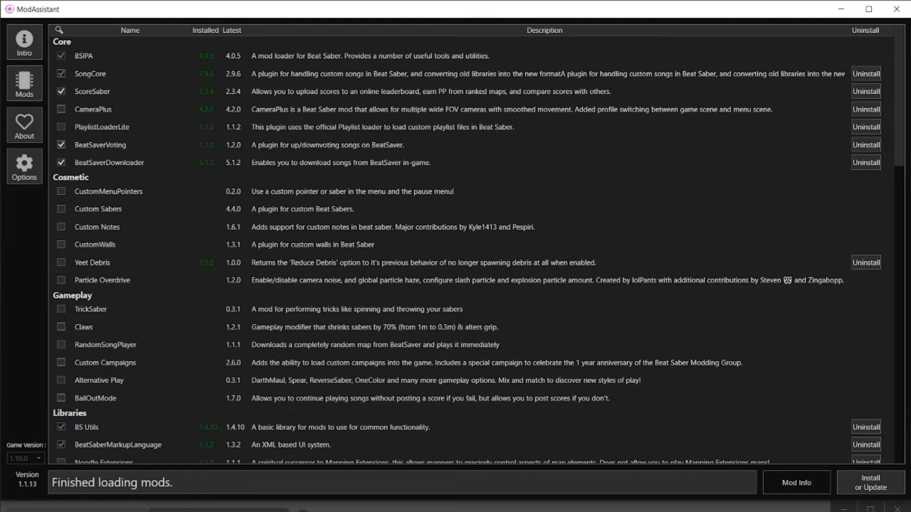
# Tick Stream Core under Libraries in ModAssistant
pyautogui.scroll(-3)
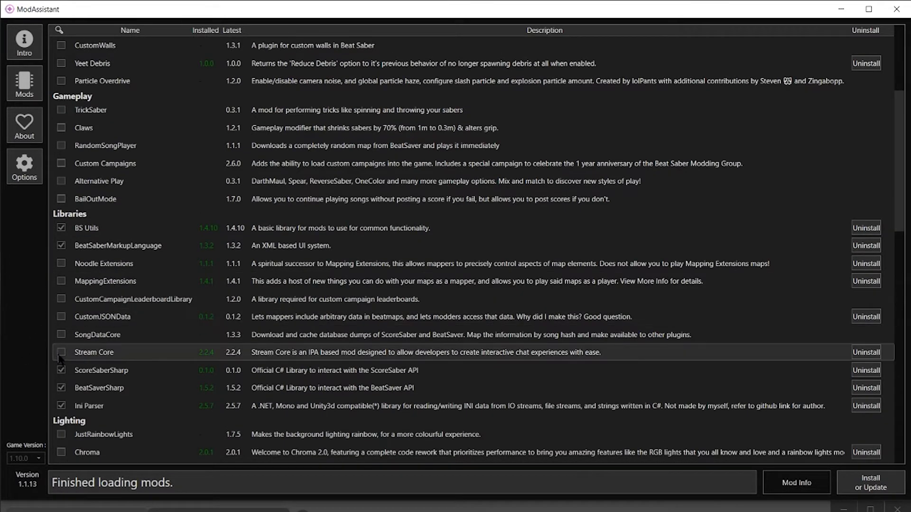
pyautogui.click(61, 352)
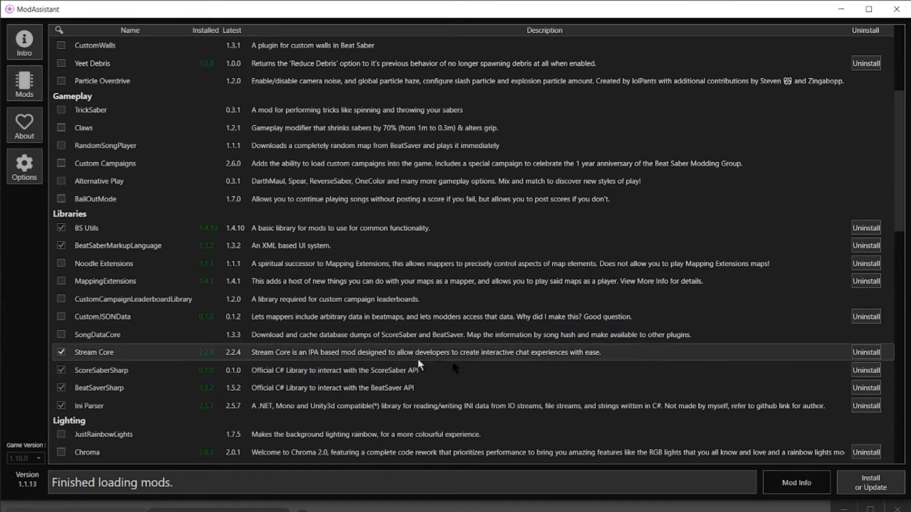
pyautogui.click(870, 483)
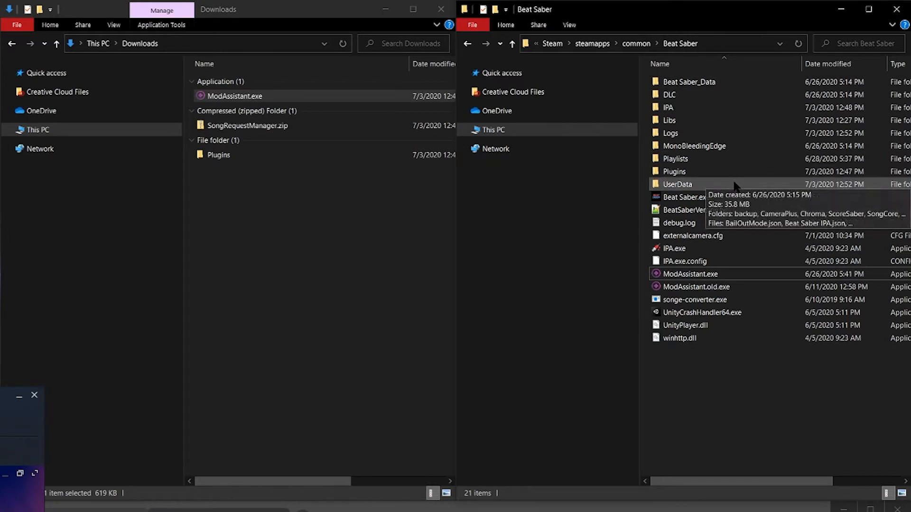
# Open UserData\StreamCore\TwitchLoginInfo.ini in Notepad for editing
pyautogui.doubleClick(677, 184)
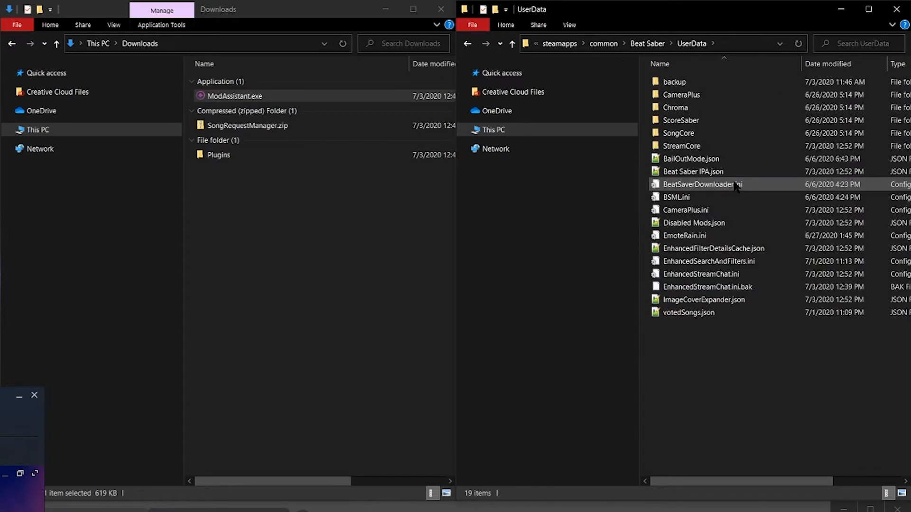
pyautogui.moveTo(733, 146)
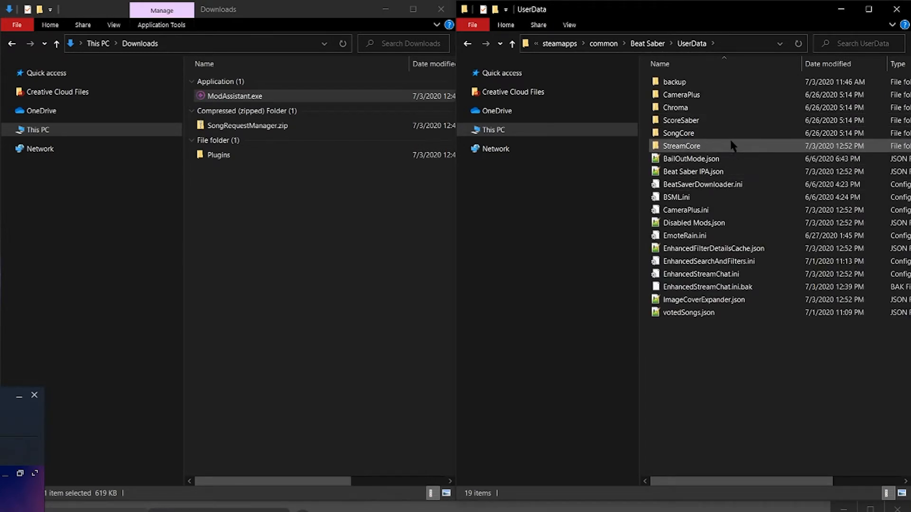
pyautogui.doubleClick(681, 146)
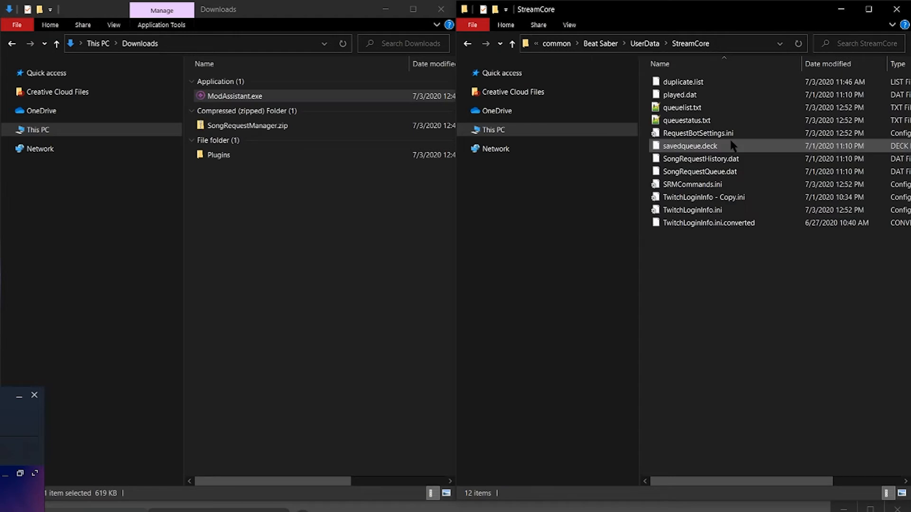
pyautogui.moveTo(692, 210)
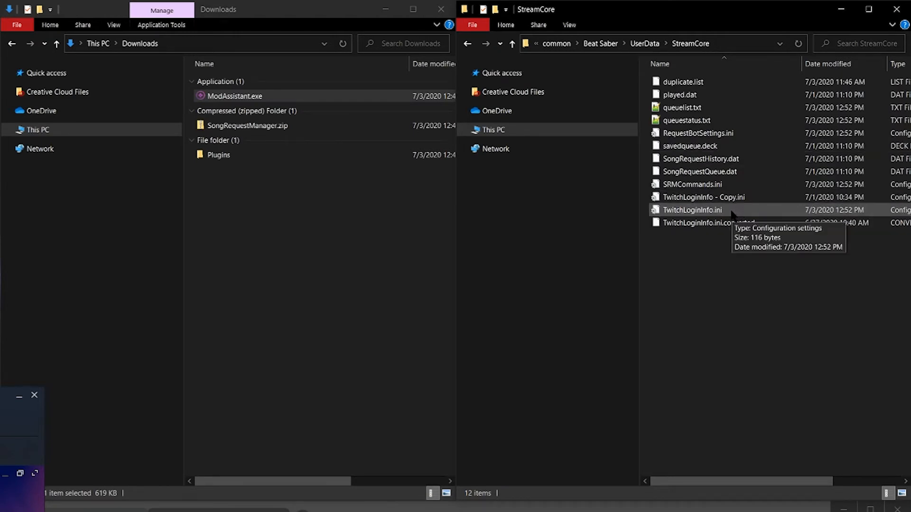
pyautogui.rightClick(692, 210)
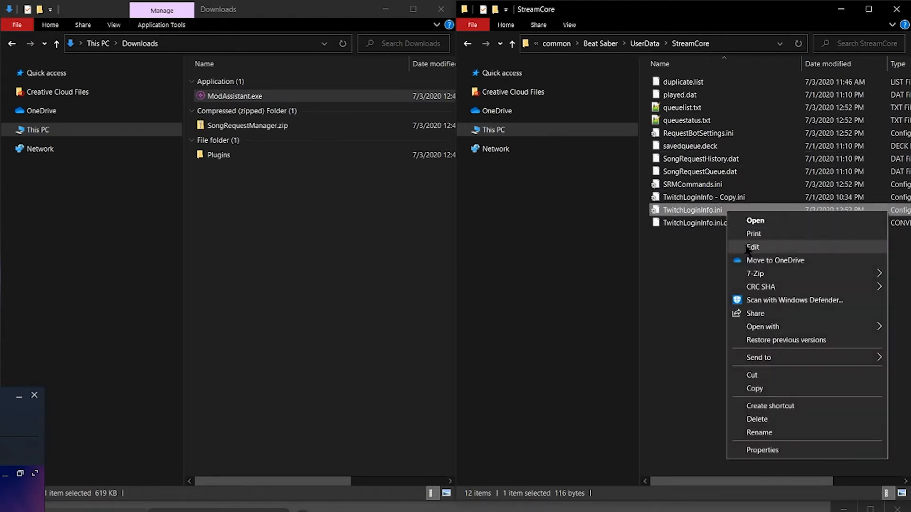
pyautogui.click(753, 246)
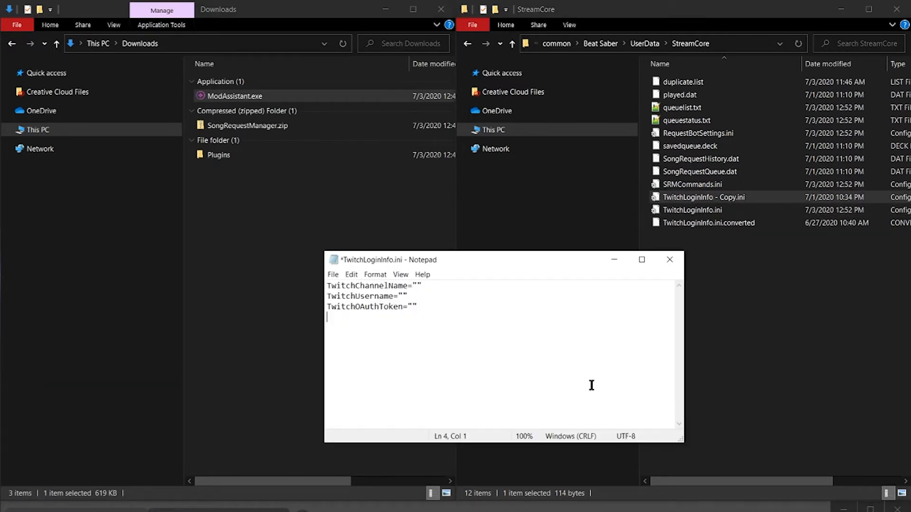
pyautogui.moveTo(789, 400)
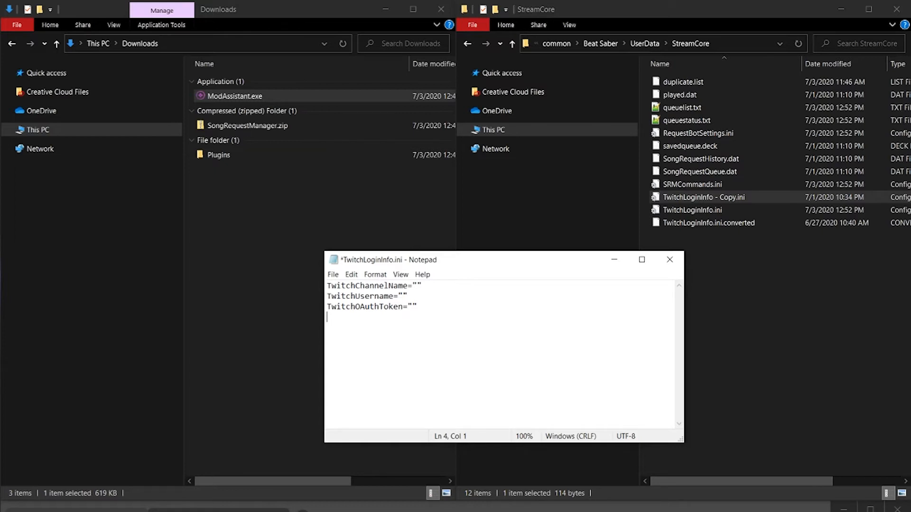
pyautogui.moveTo(475, 269)
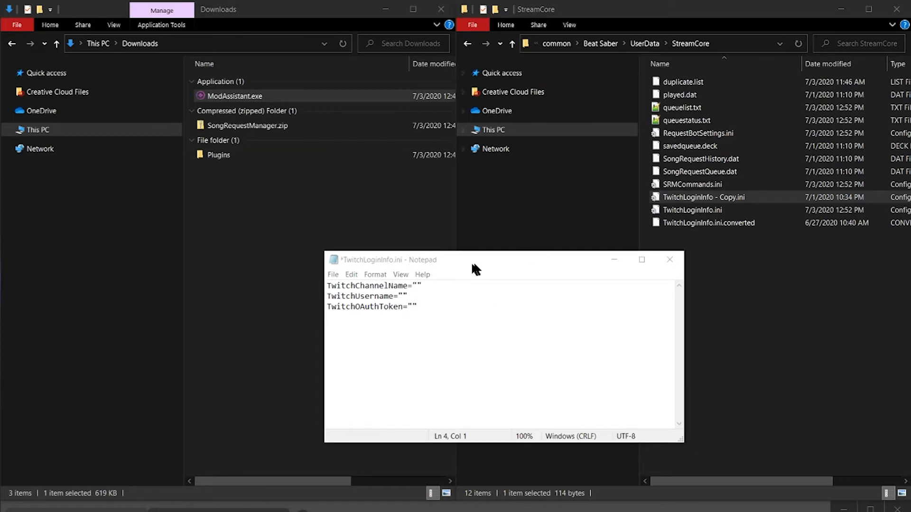
# Enter channel BoAndAudi and generate an OAuth token on twitchapps.com
pyautogui.write('BoAndAudi')
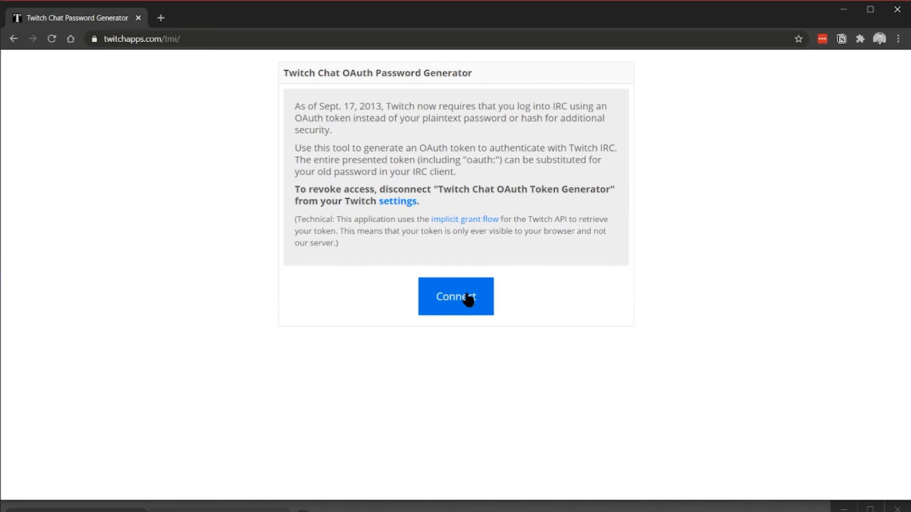
pyautogui.click(456, 296)
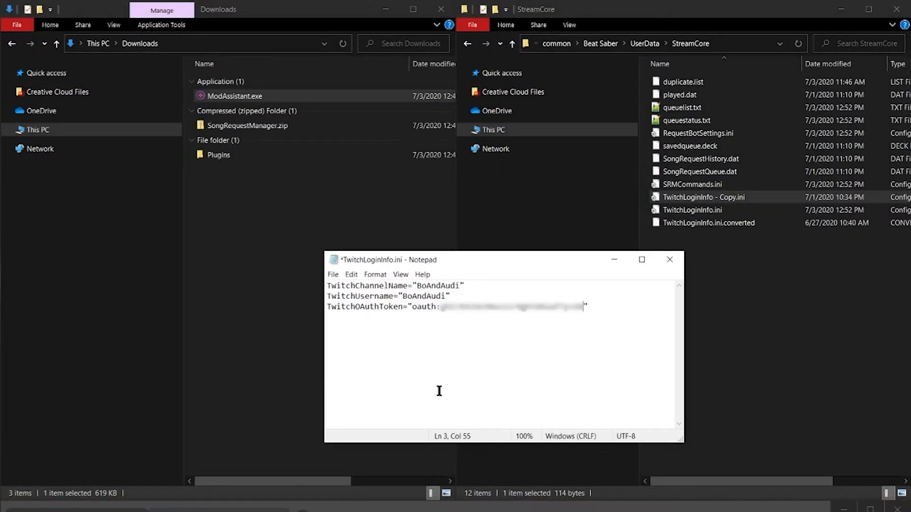
# Check the token's oauth: prefix, then close Notepad and save TwitchLoginInfo.ini
pyautogui.doubleClick(424, 307)
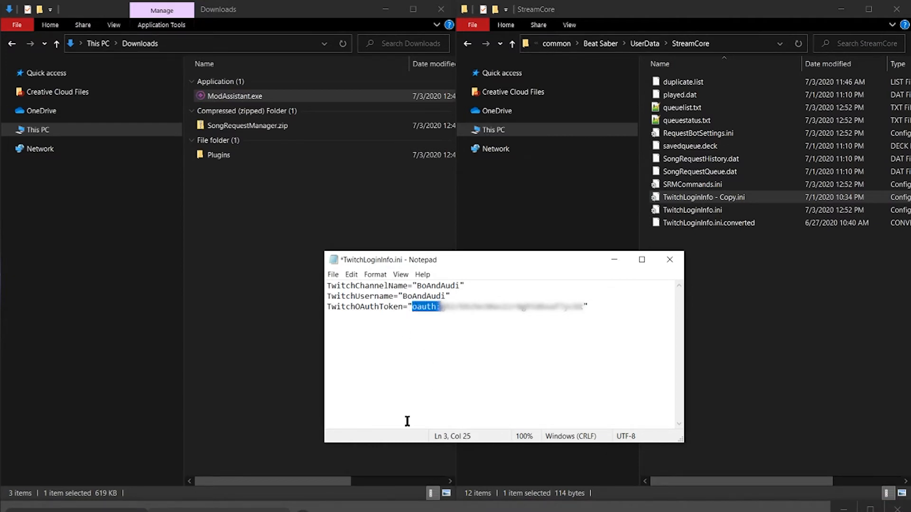
pyautogui.moveTo(522, 372)
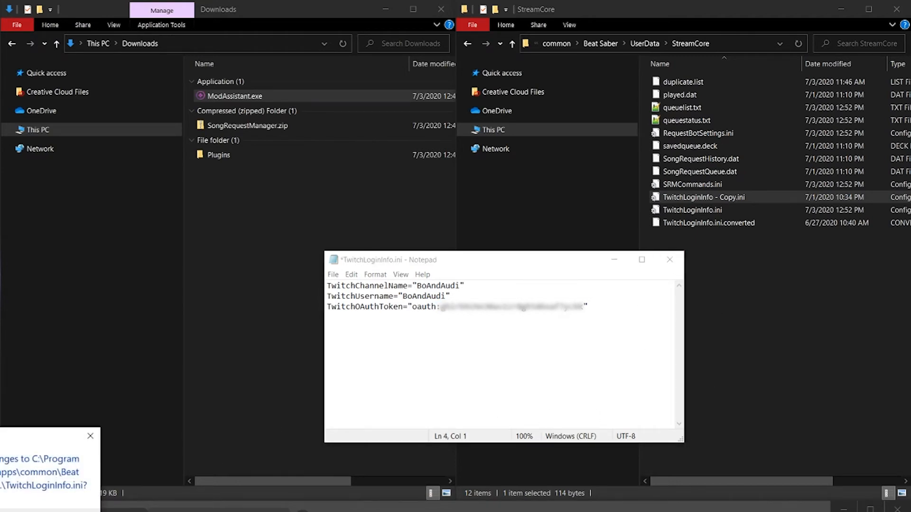
pyautogui.click(669, 259)
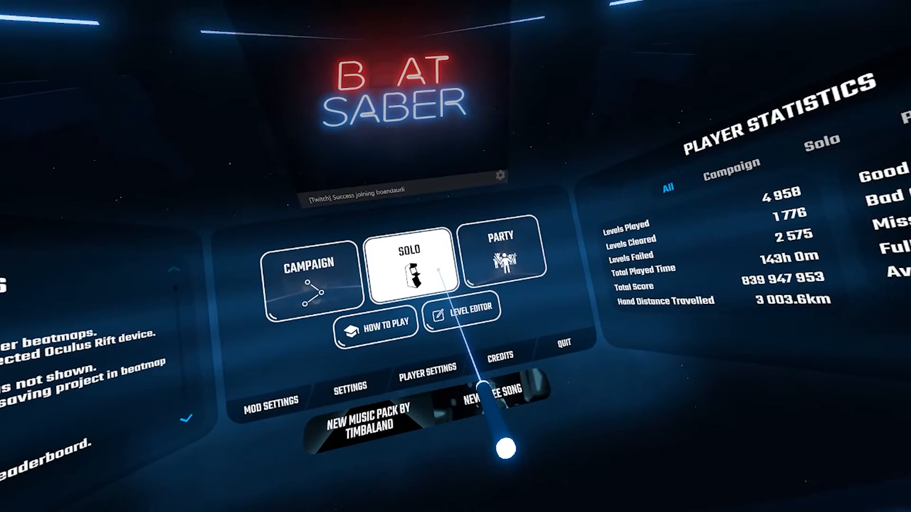
# Choose Solo on the Beat Saber main menu
pyautogui.click(418, 256)
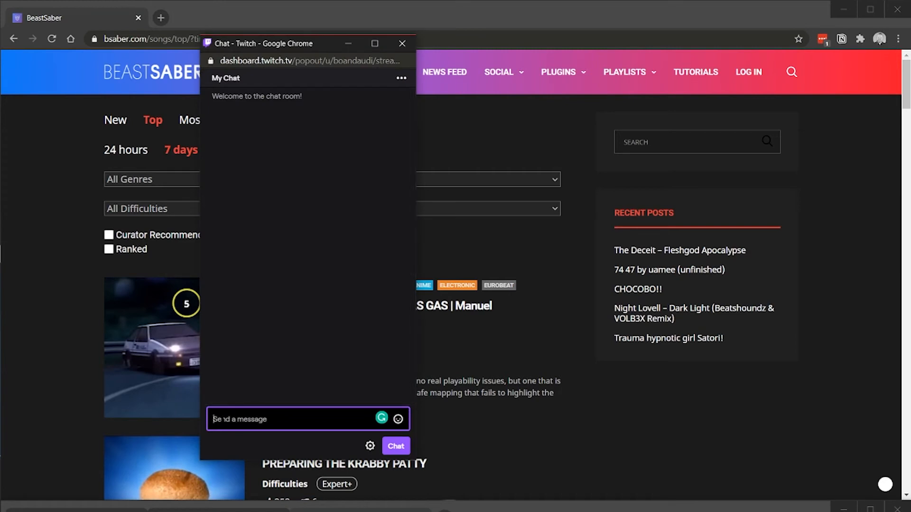
# Send '!bsr b514' in the Twitch popout chat
pyautogui.write('!bsr b514')
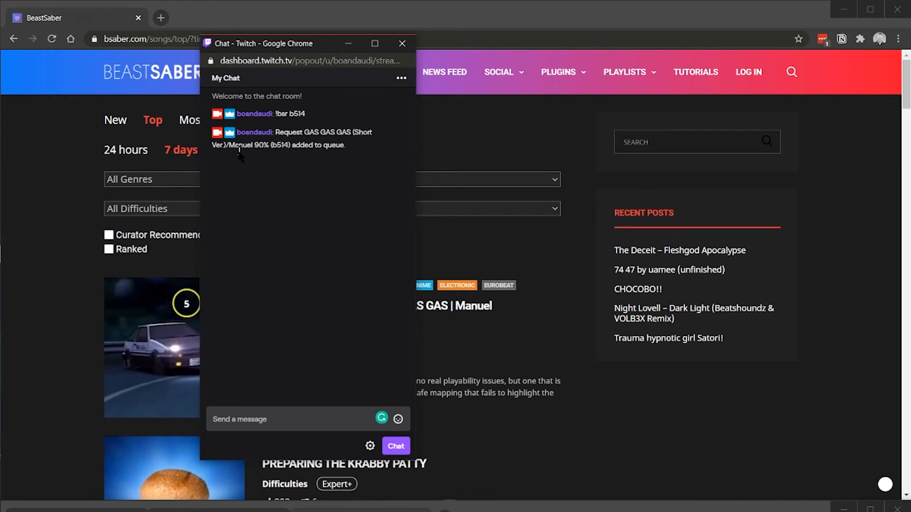
pyautogui.moveTo(359, 171)
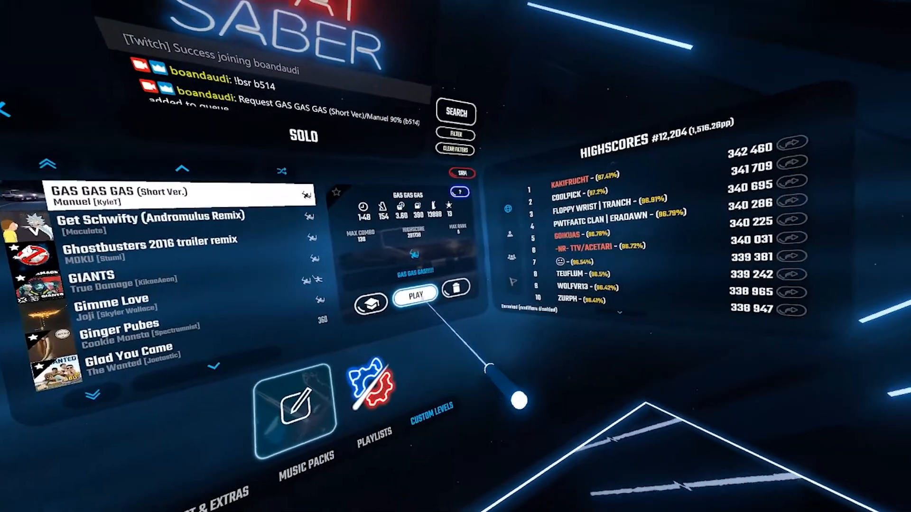
# Play GAS GAS GAS (Short Ver.) from the song list
pyautogui.click(414, 295)
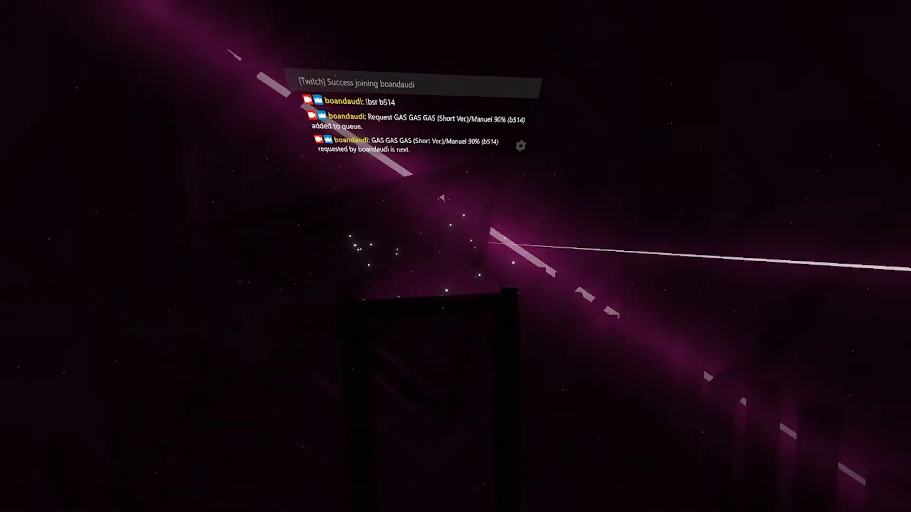